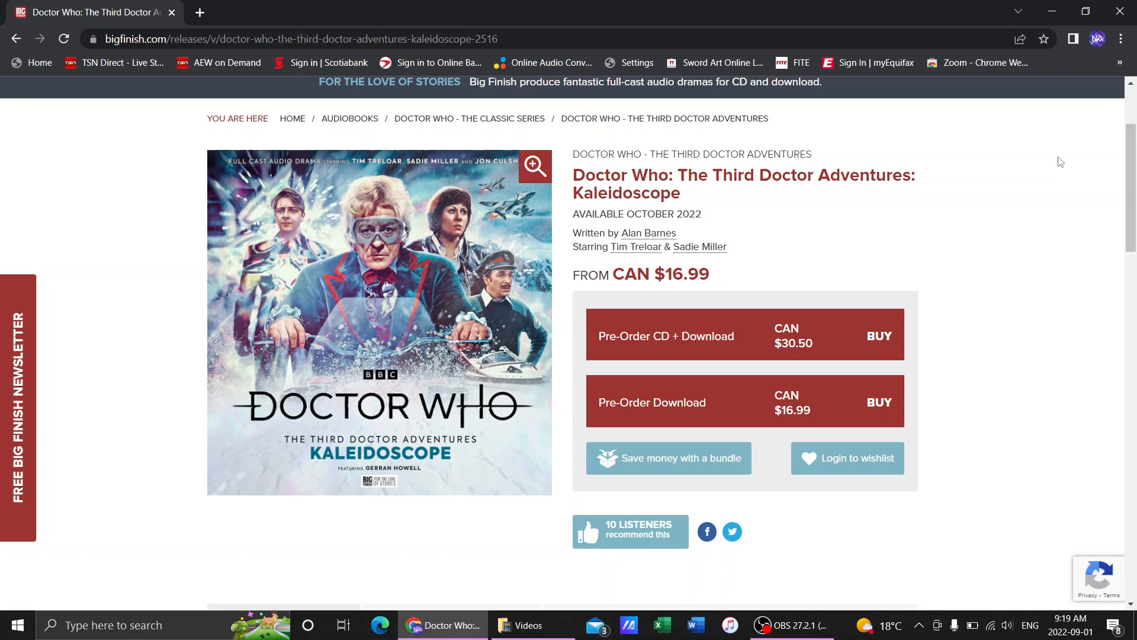
mouse_move(751, 5)
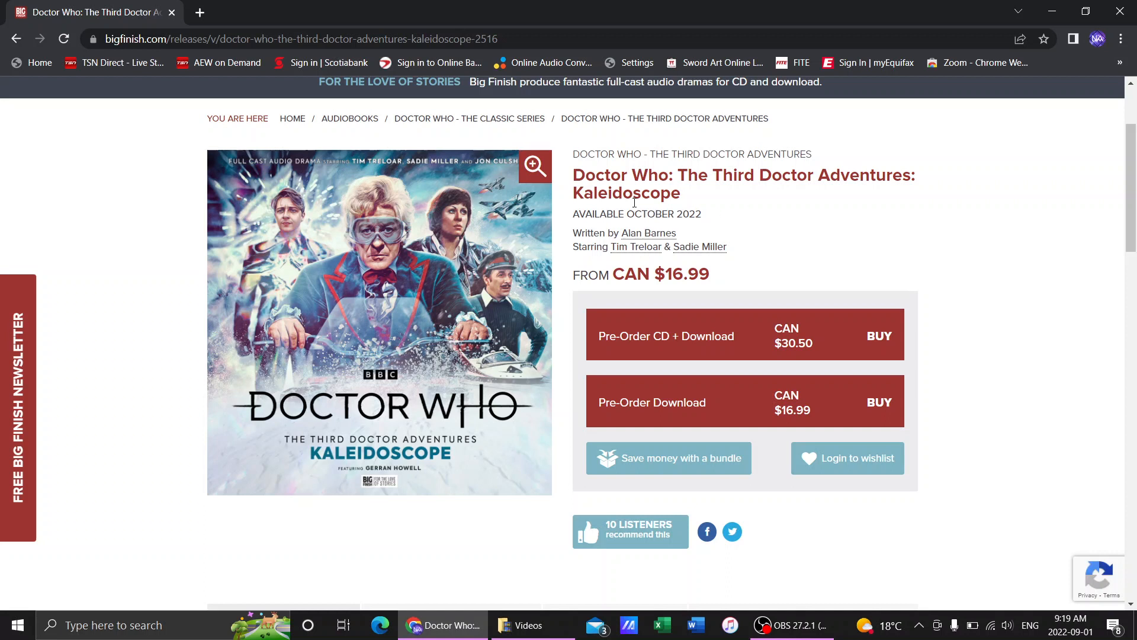
mouse_move(957, 274)
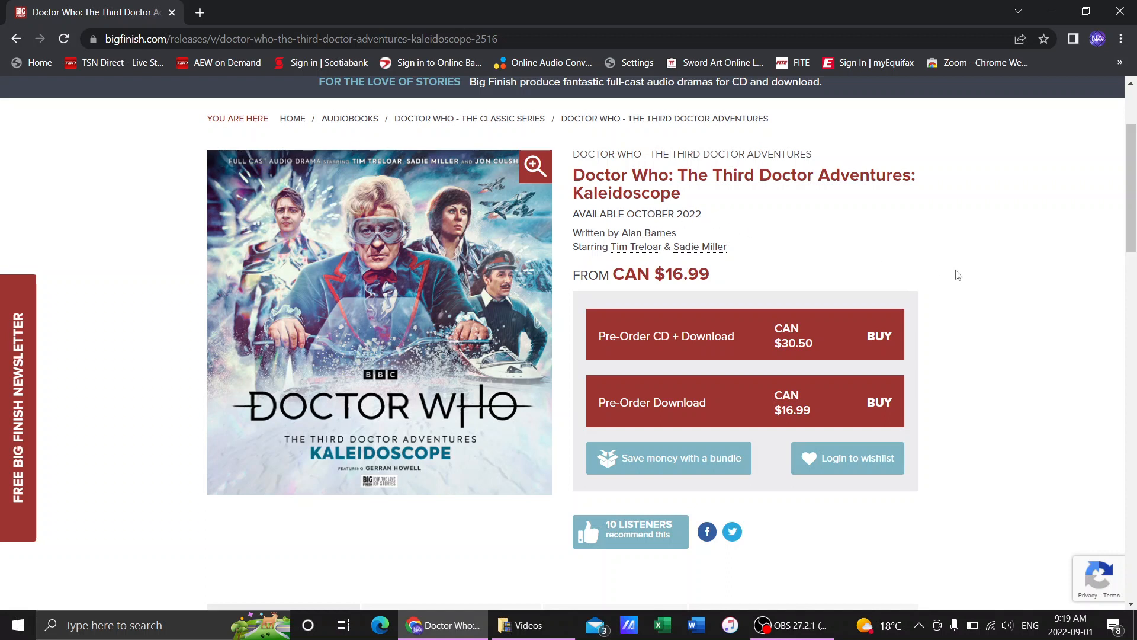
mouse_move(992, 312)
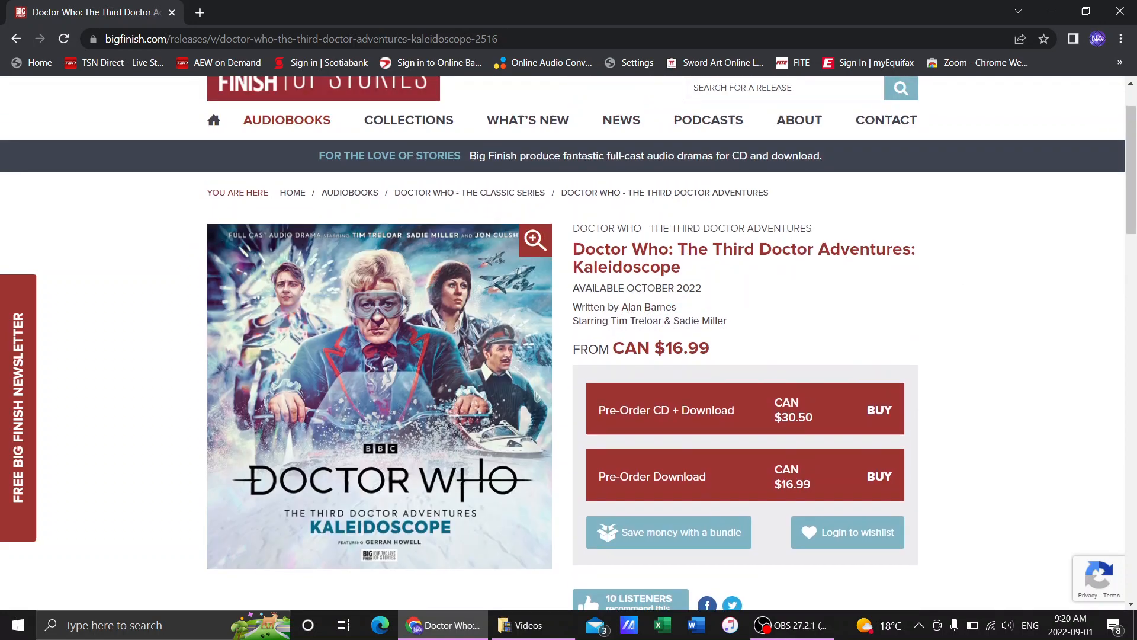
Scroll down to the Kaleidoscope About synopsis about Sarah Jane's rival journalist
scroll(down, 3)
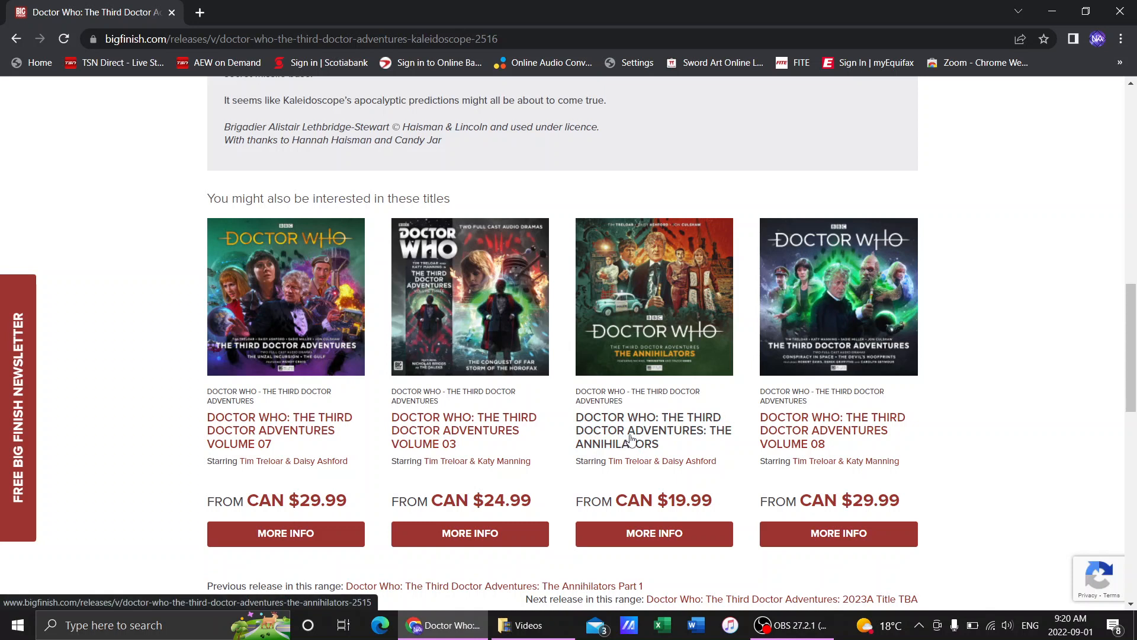
mouse_move(628, 428)
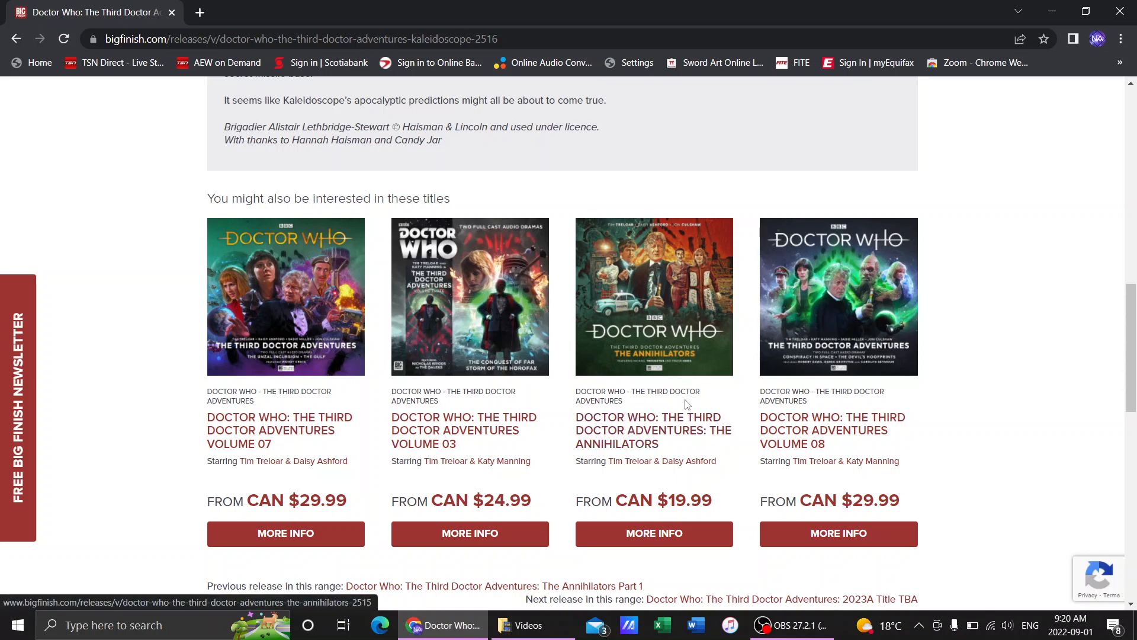
mouse_move(697, 329)
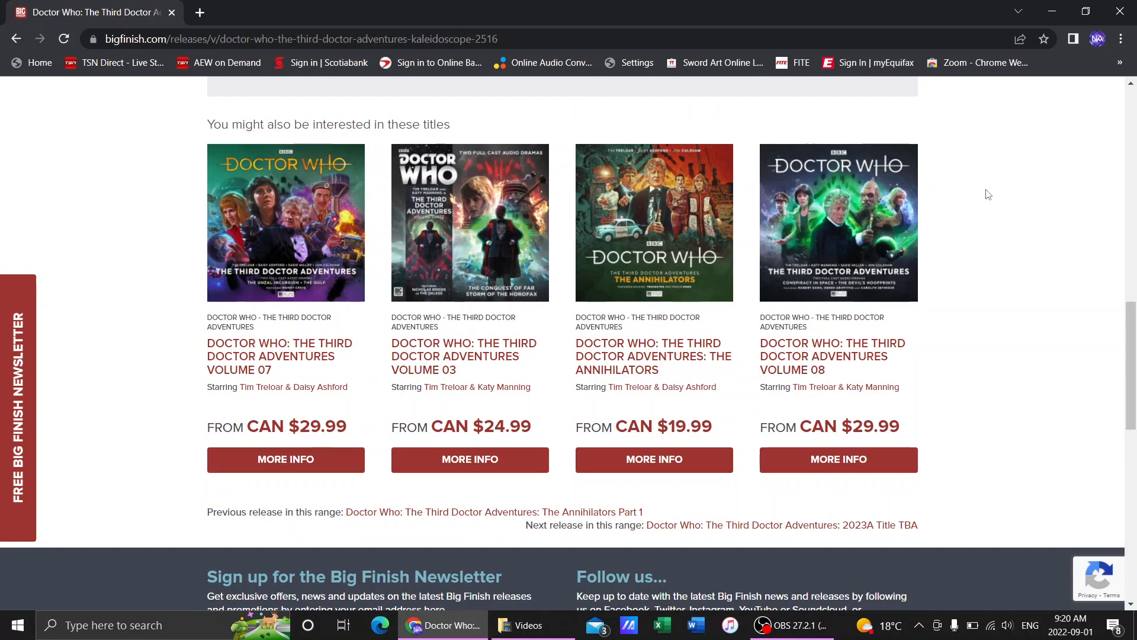
mouse_move(824, 349)
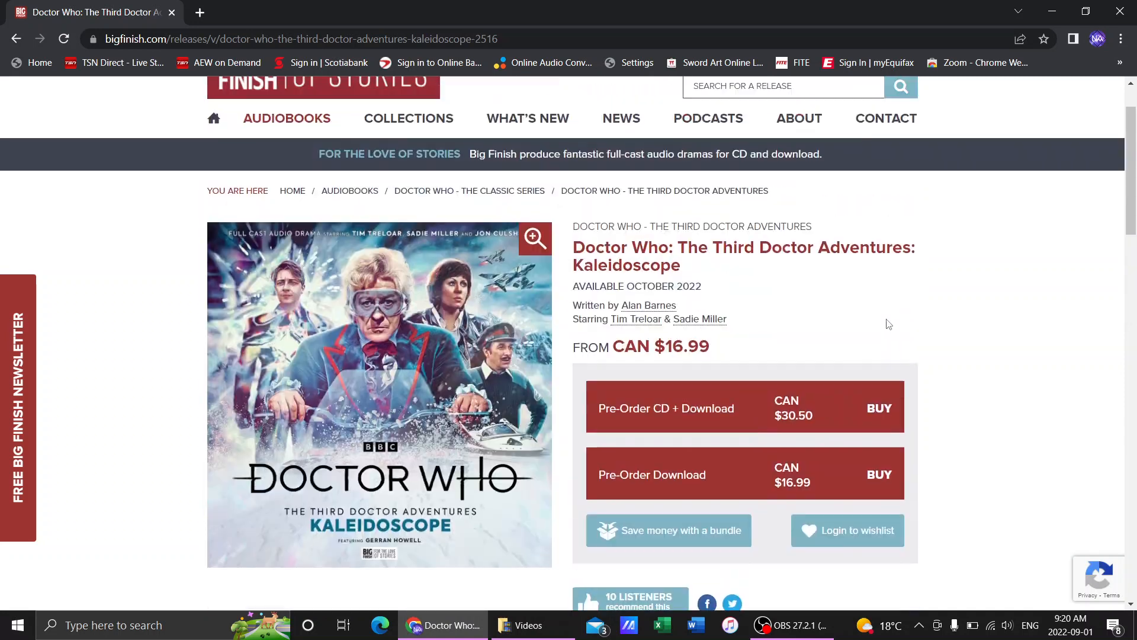
scroll(down, 3)
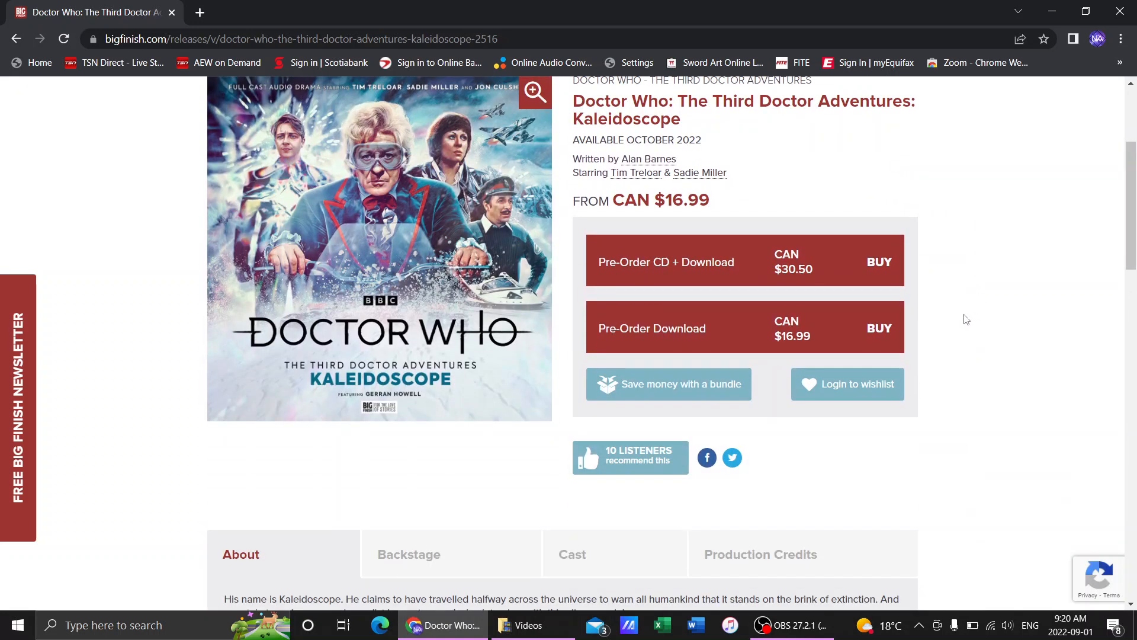
scroll(down, 3)
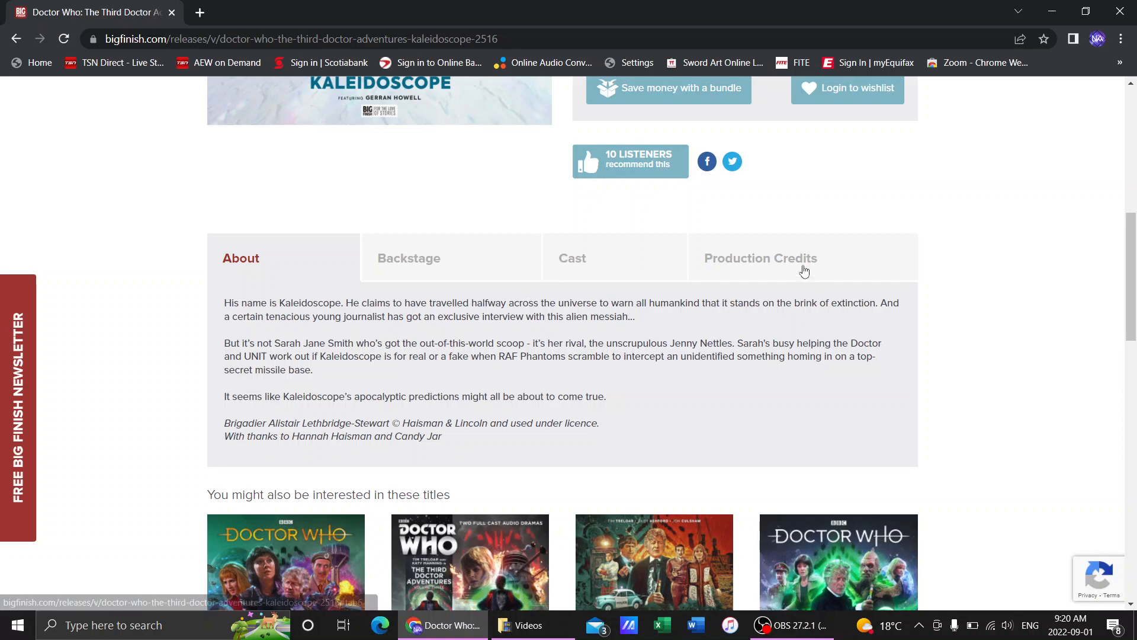
View the Kaleidoscope Cast tab, then return to the About synopsis
click(572, 257)
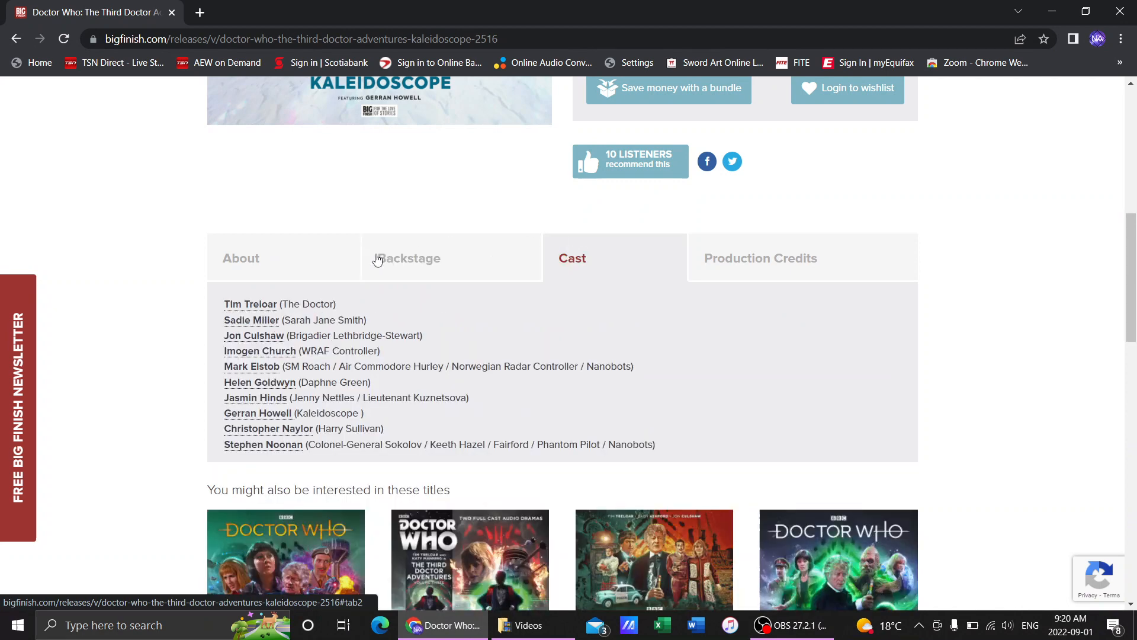
click(240, 257)
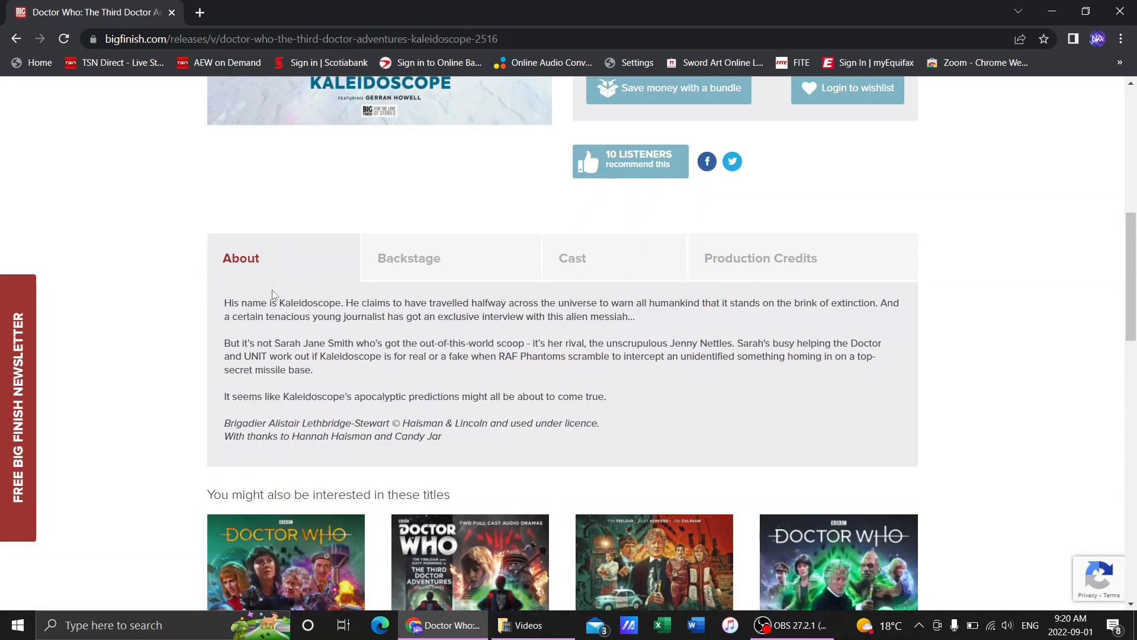
mouse_move(218, 304)
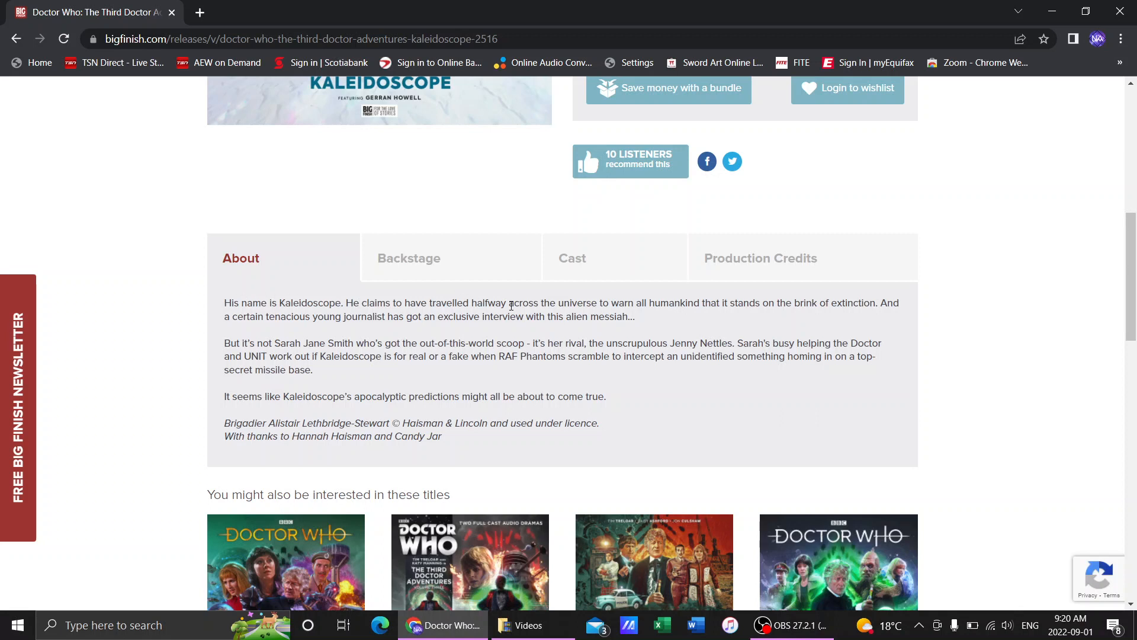
mouse_move(680, 314)
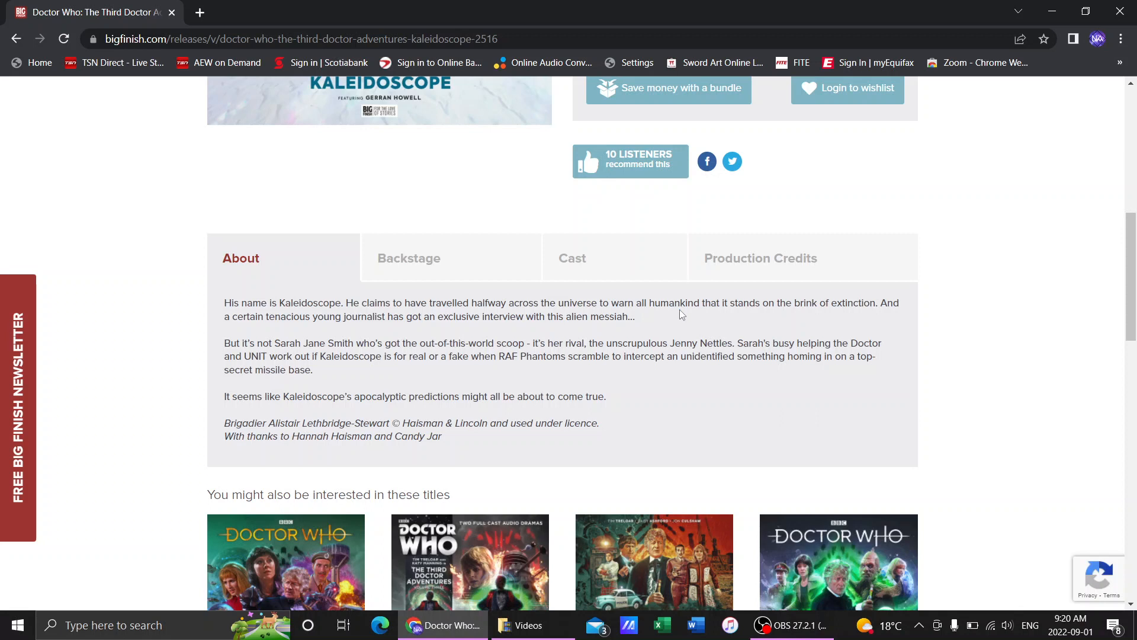
mouse_move(325, 287)
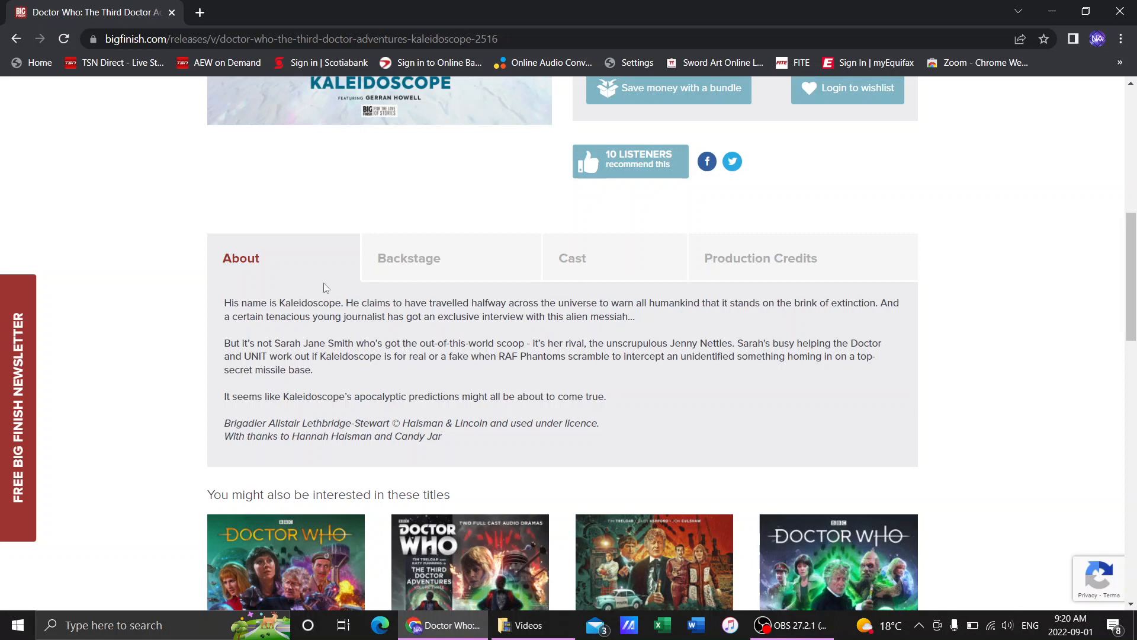
mouse_move(406, 329)
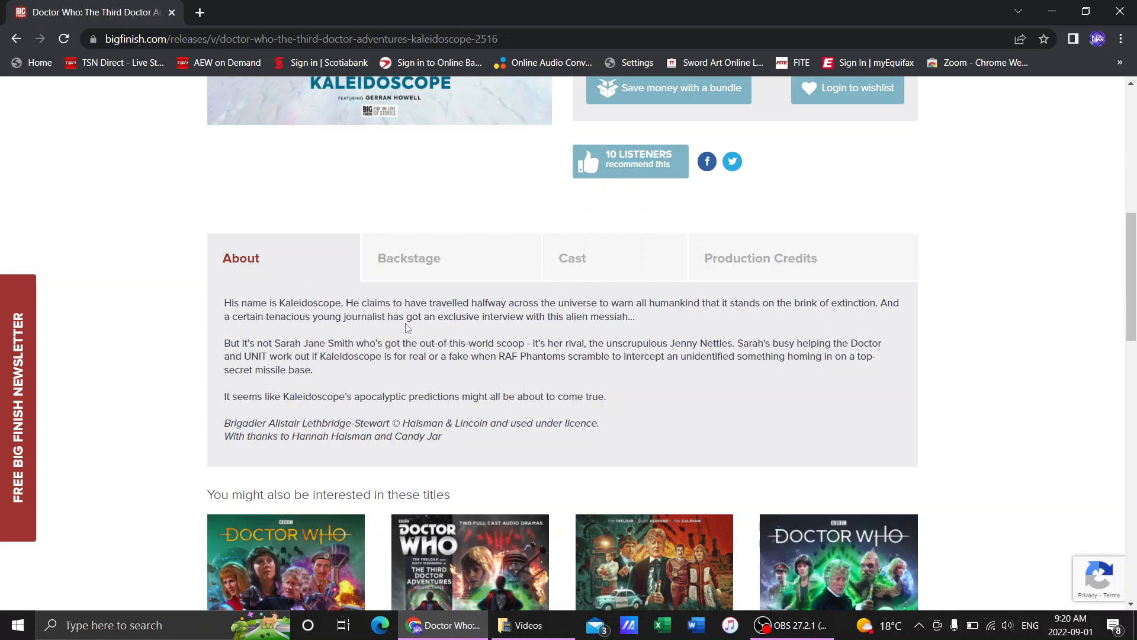
mouse_move(632, 336)
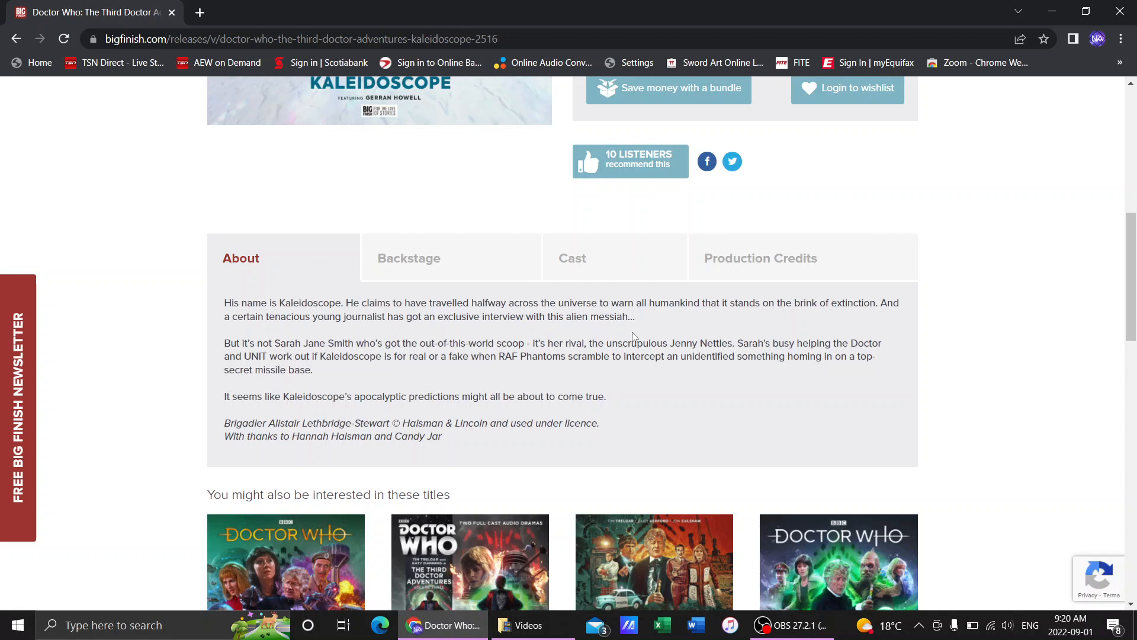
mouse_move(396, 331)
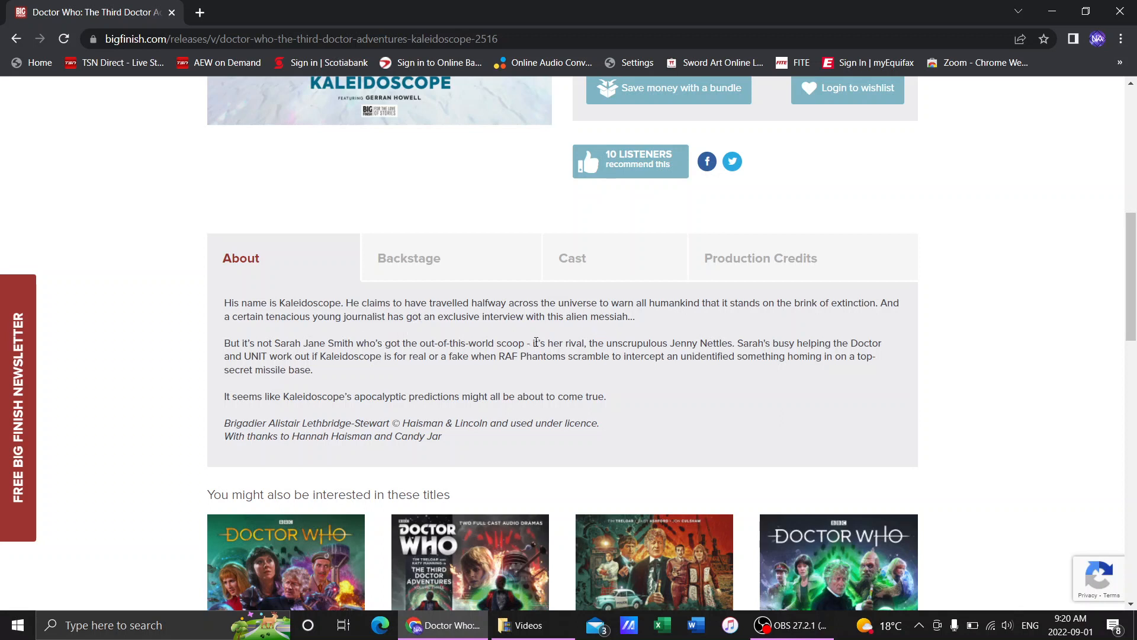
mouse_move(671, 346)
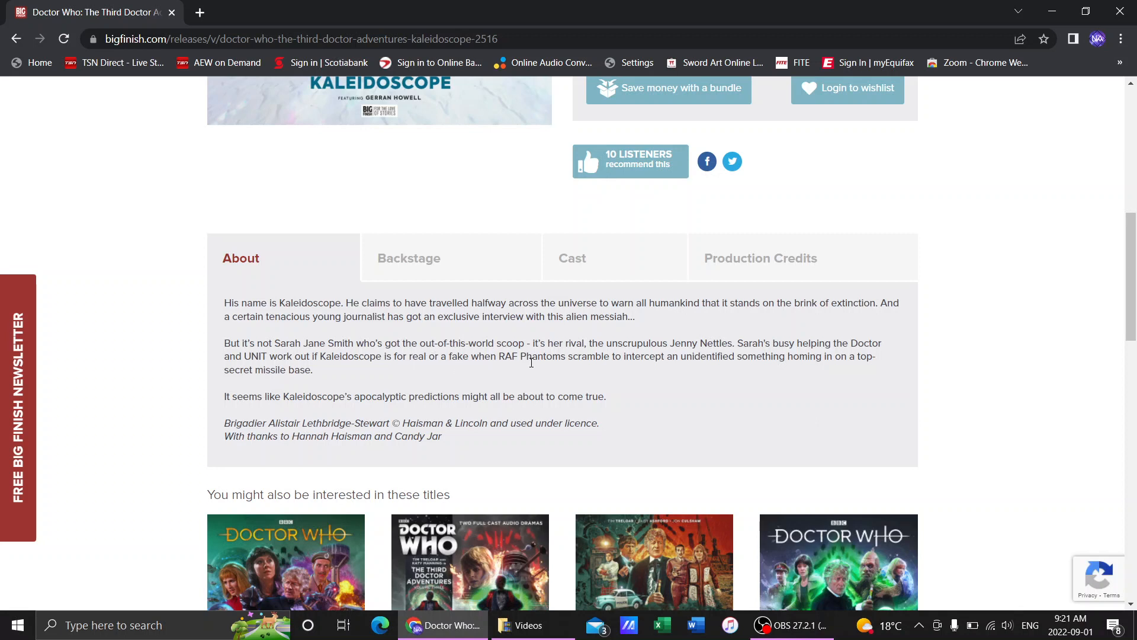
mouse_move(628, 391)
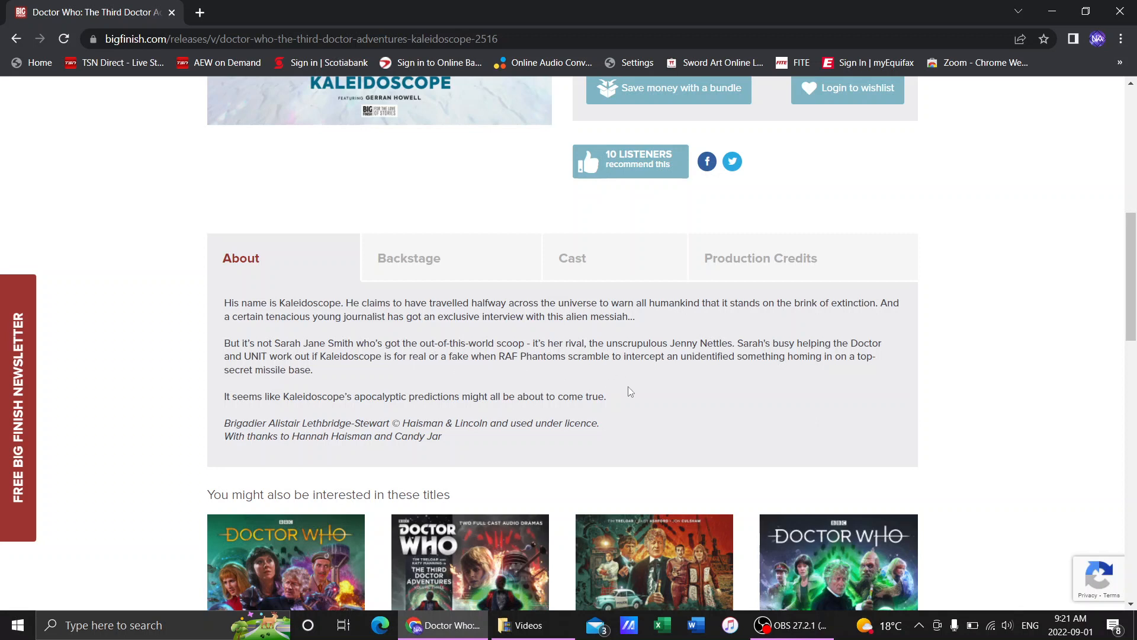
mouse_move(765, 370)
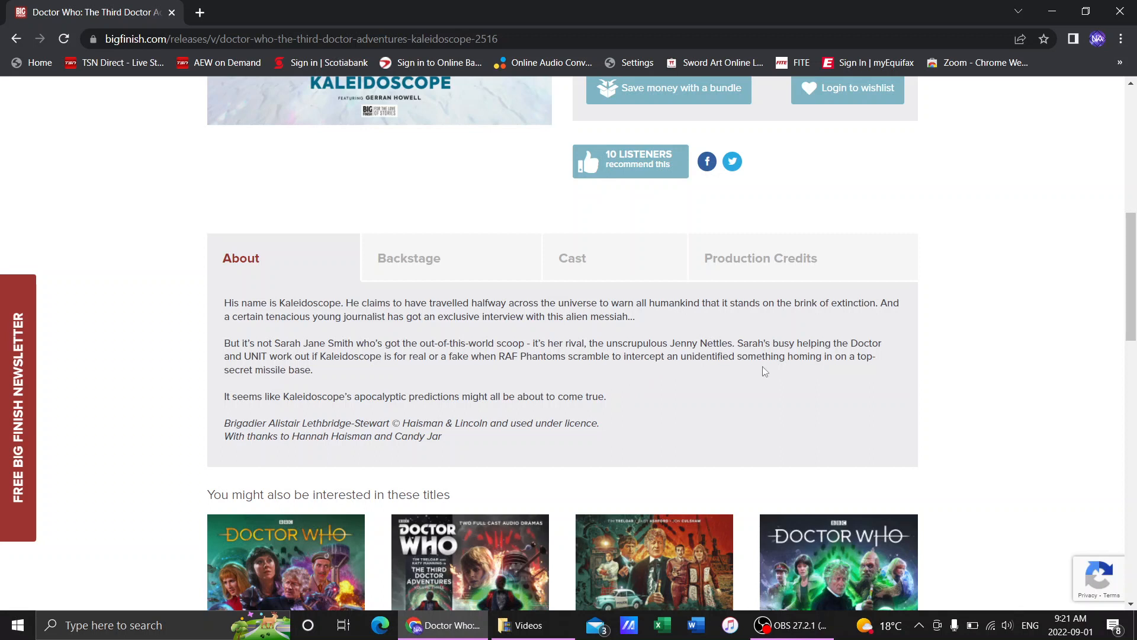
mouse_move(558, 341)
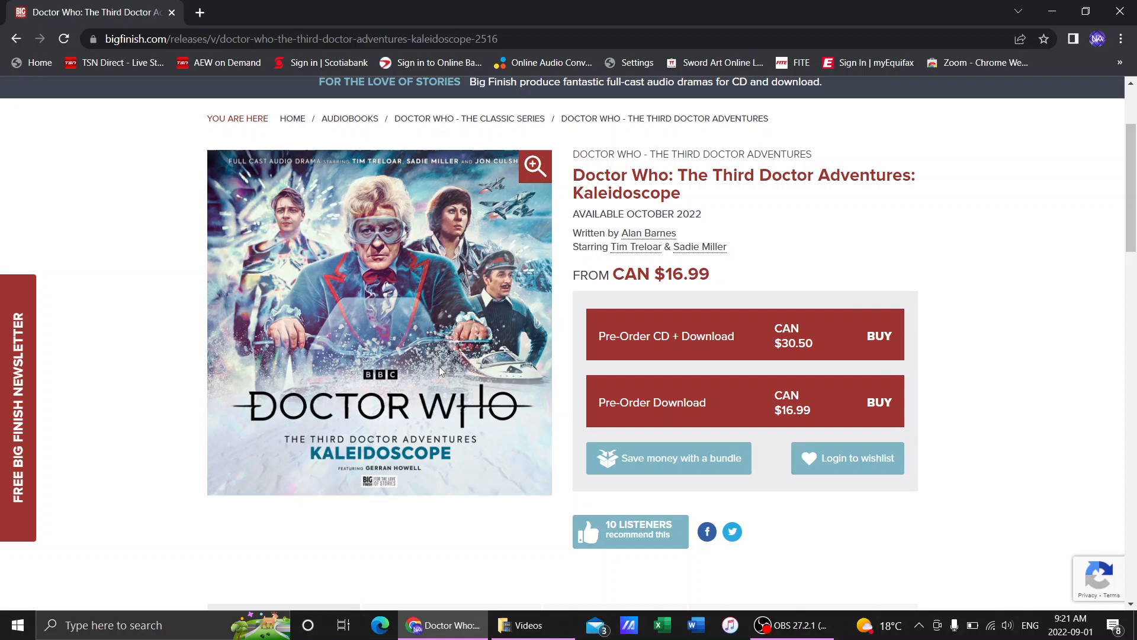
mouse_move(648, 233)
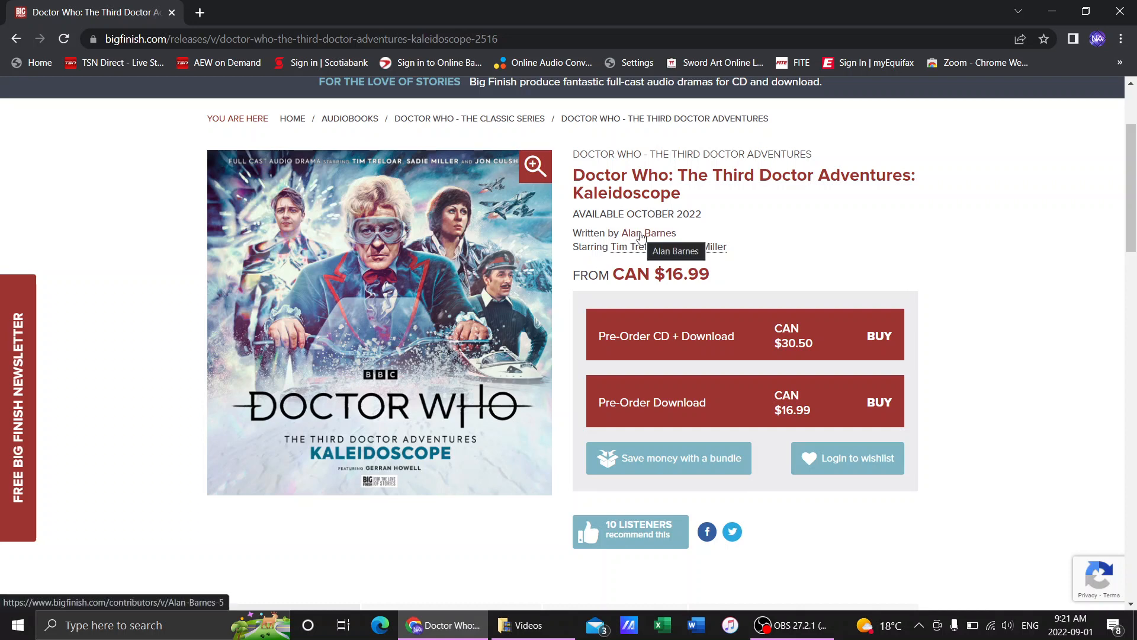
mouse_move(513, 342)
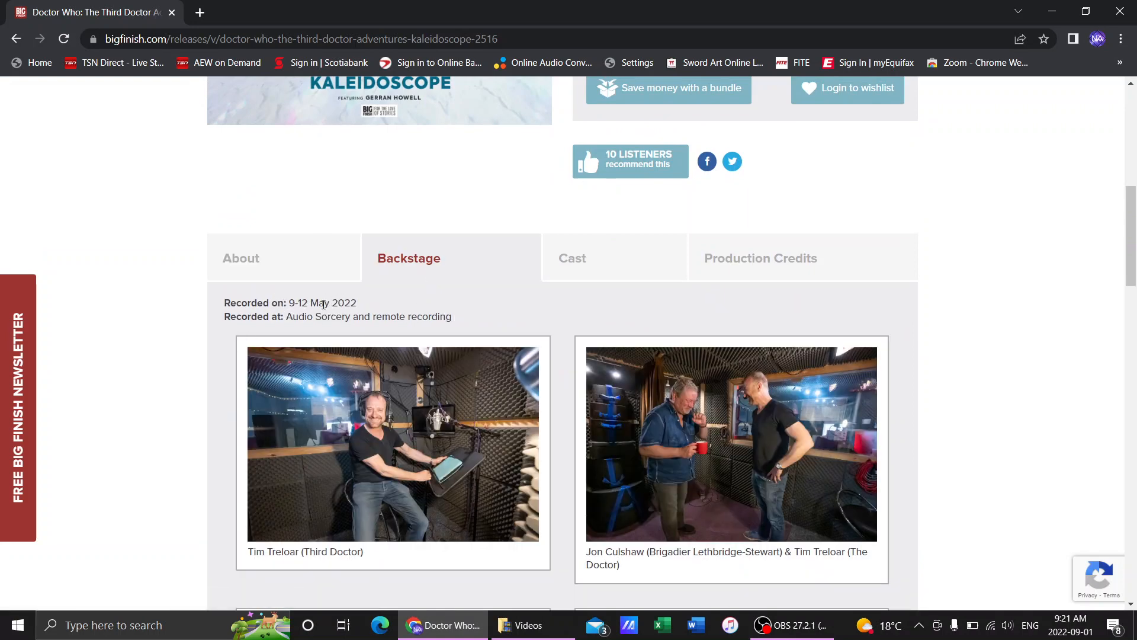
Scroll down past the Kaleidoscope backstage recording photos
scroll(down, 3)
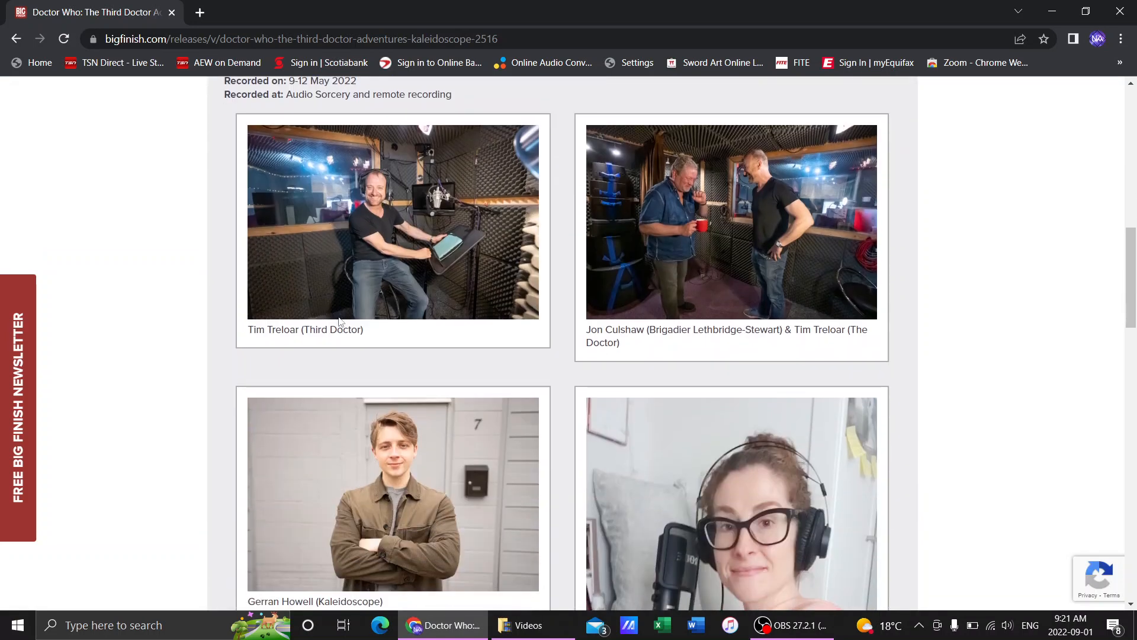
scroll(down, 3)
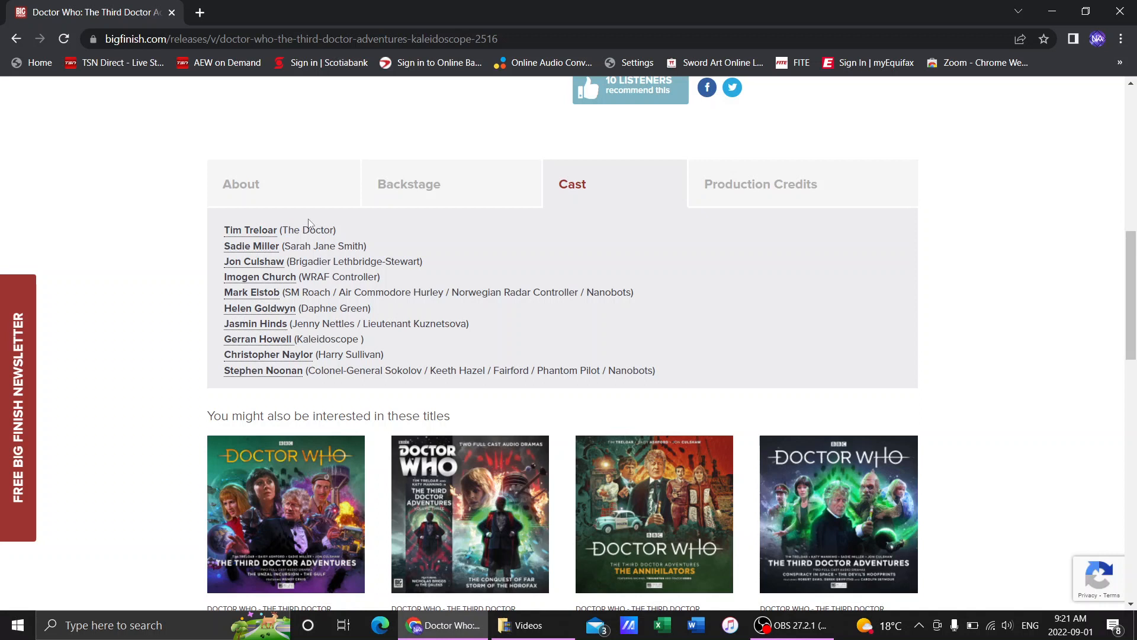
mouse_move(260, 218)
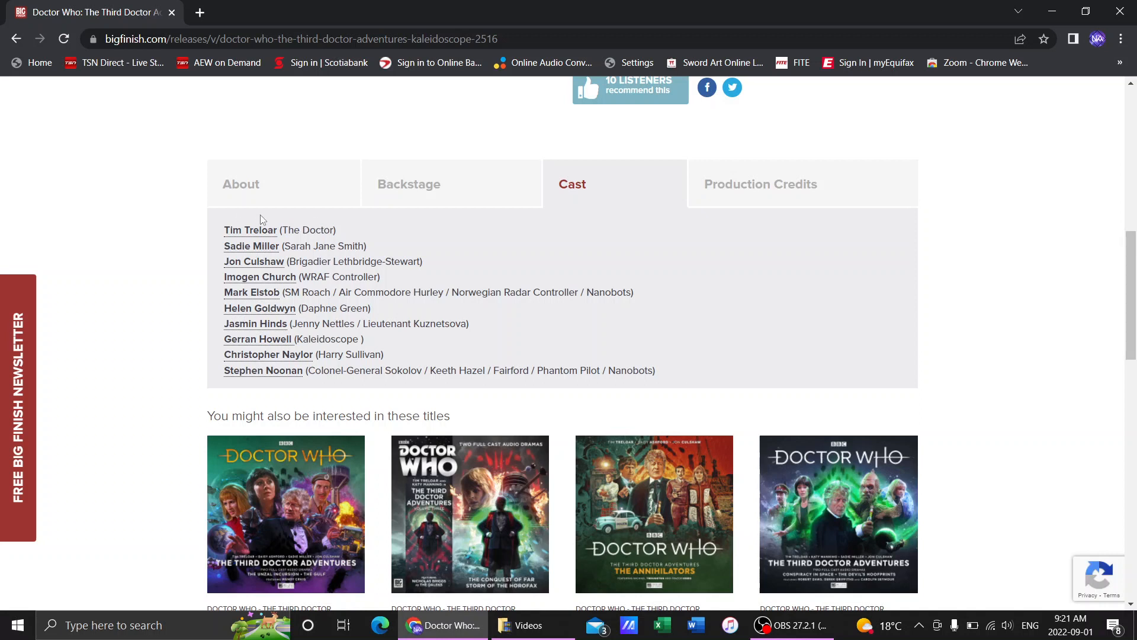
mouse_move(306, 500)
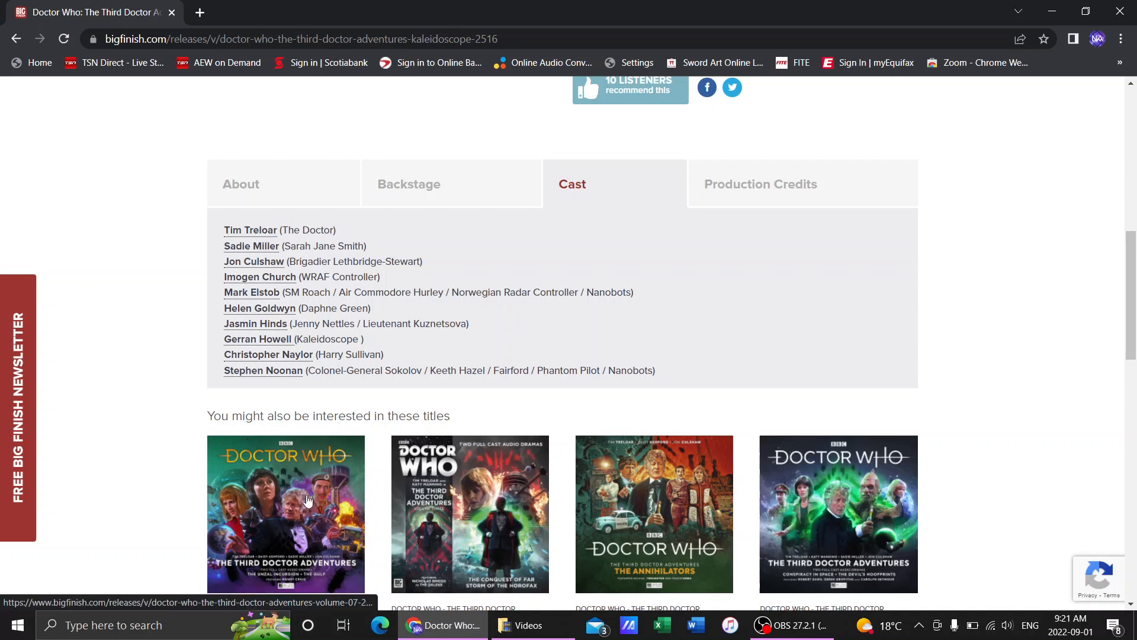
mouse_move(372, 279)
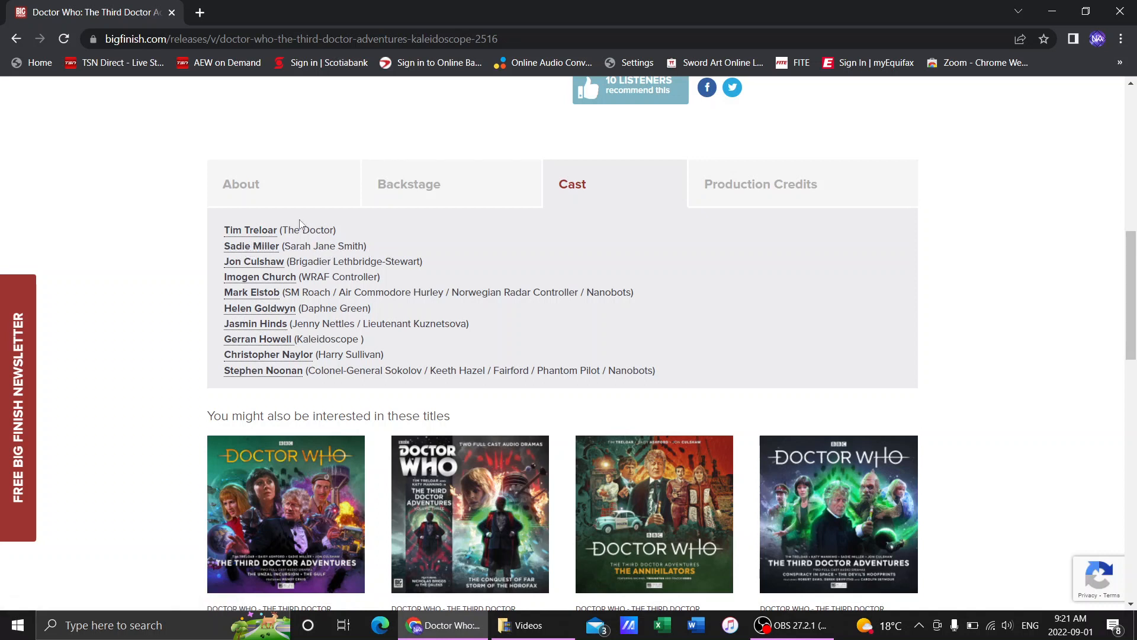
mouse_move(263, 258)
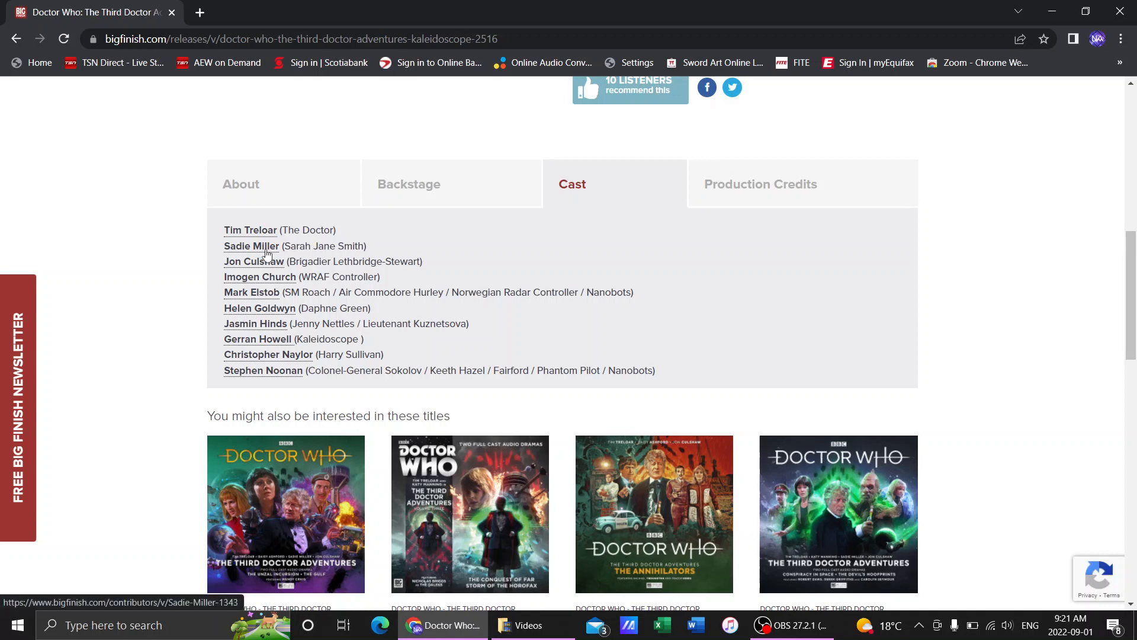
mouse_move(308, 230)
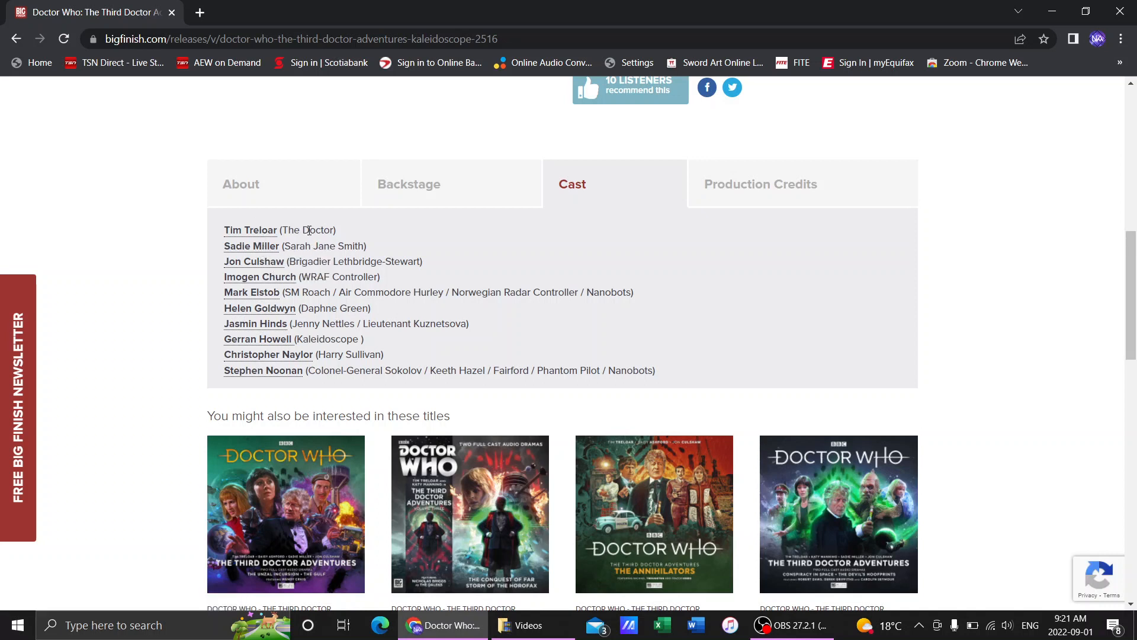
mouse_move(307, 273)
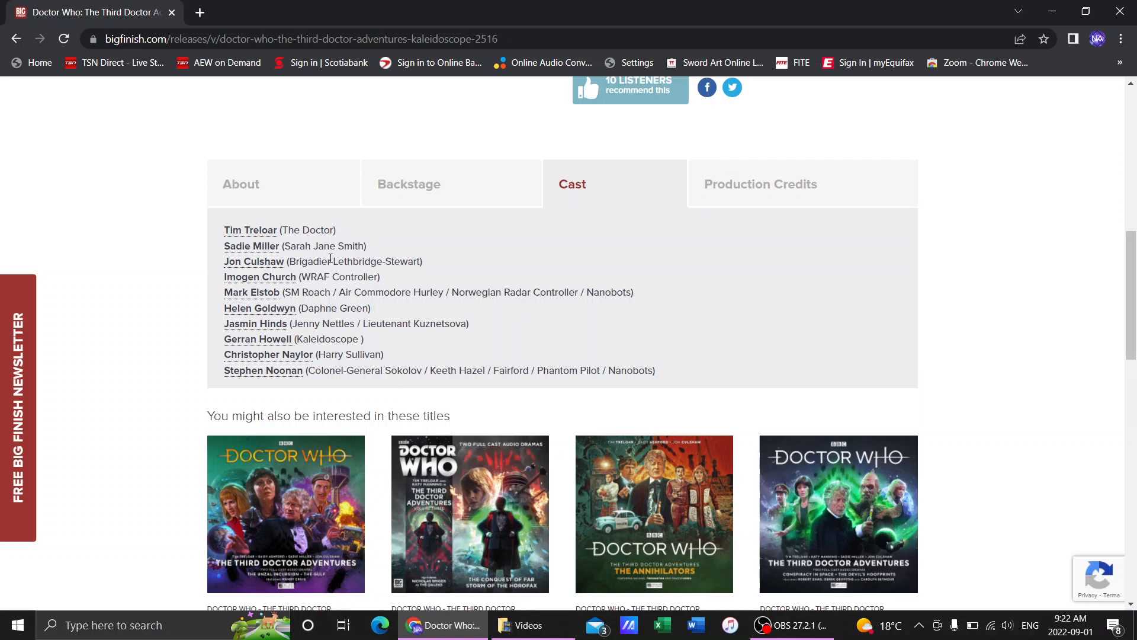
mouse_move(580, 292)
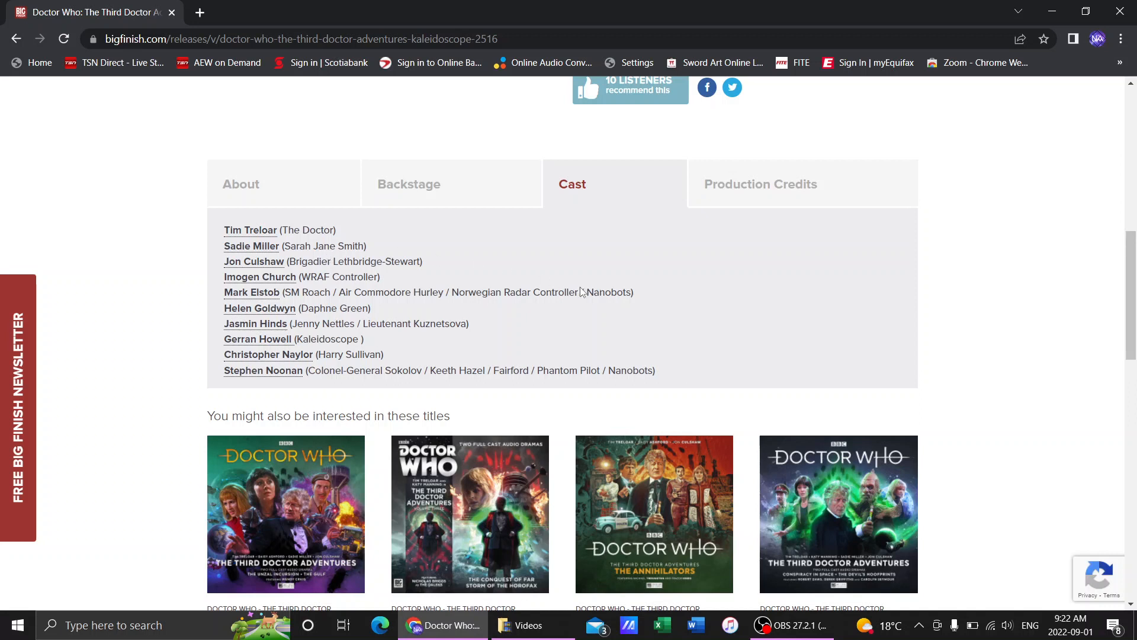
mouse_move(257, 338)
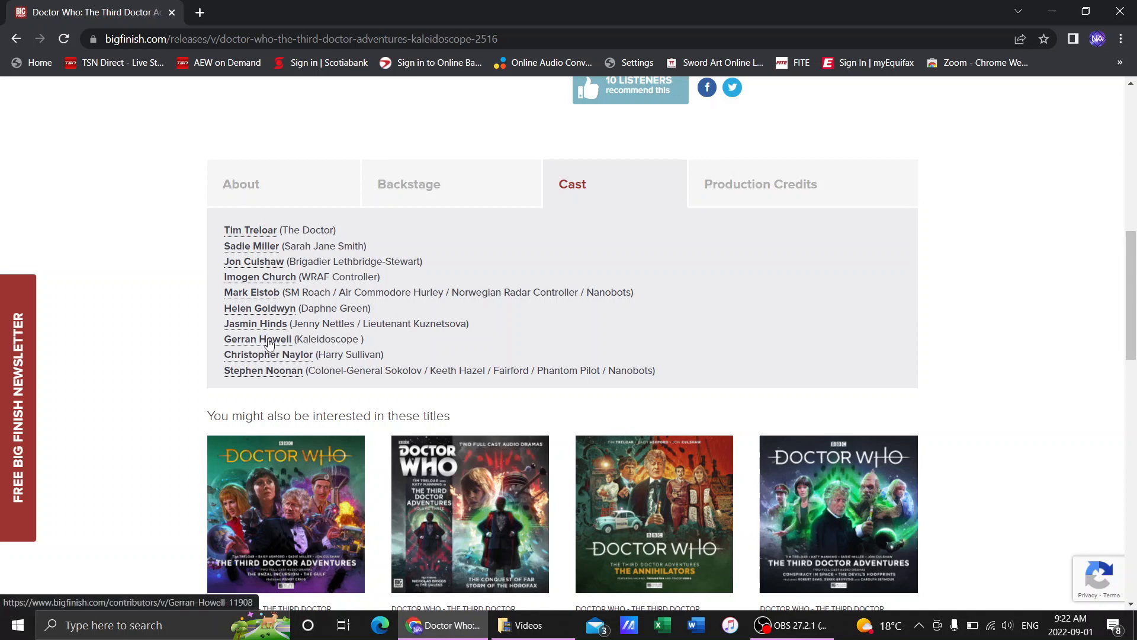
mouse_move(450, 357)
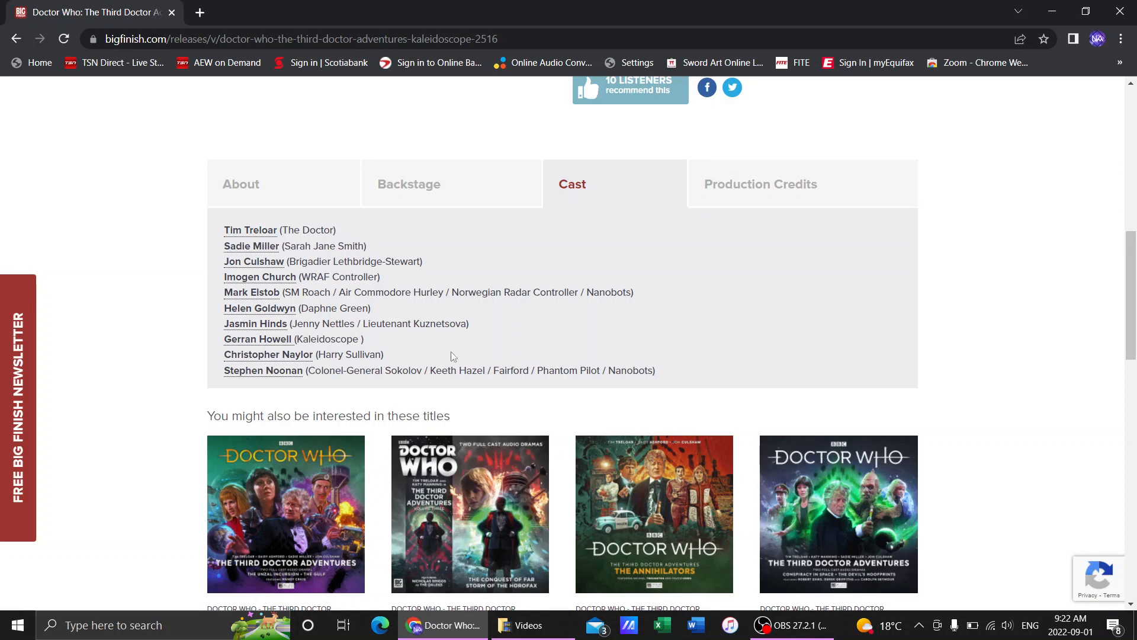
mouse_move(366, 354)
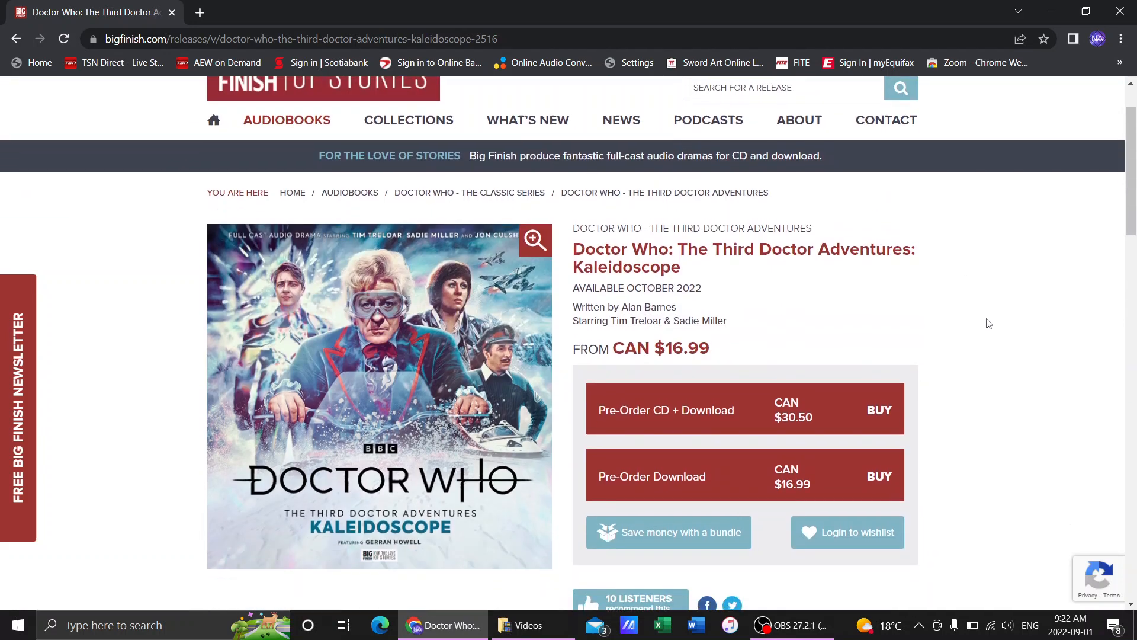
scroll(down, 3)
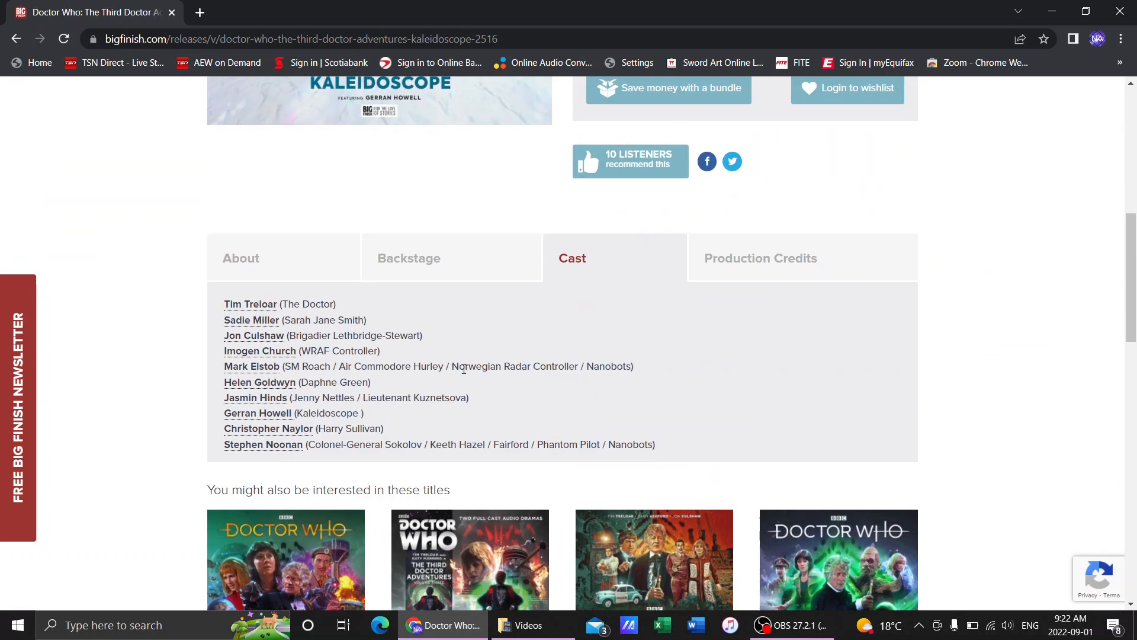
scroll(down, 3)
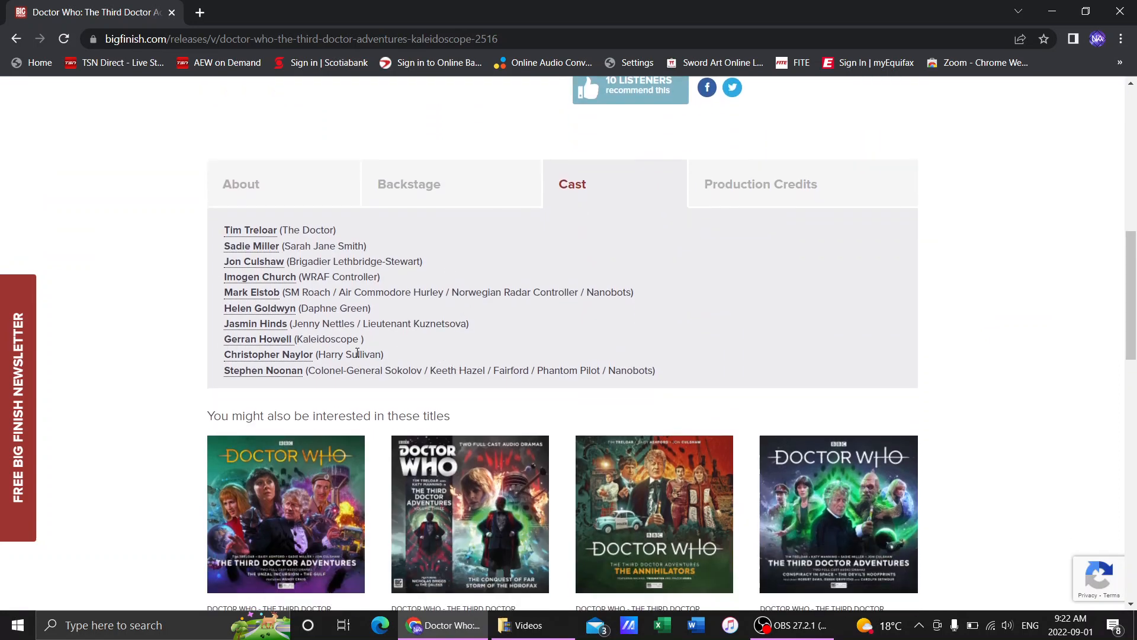
mouse_move(694, 319)
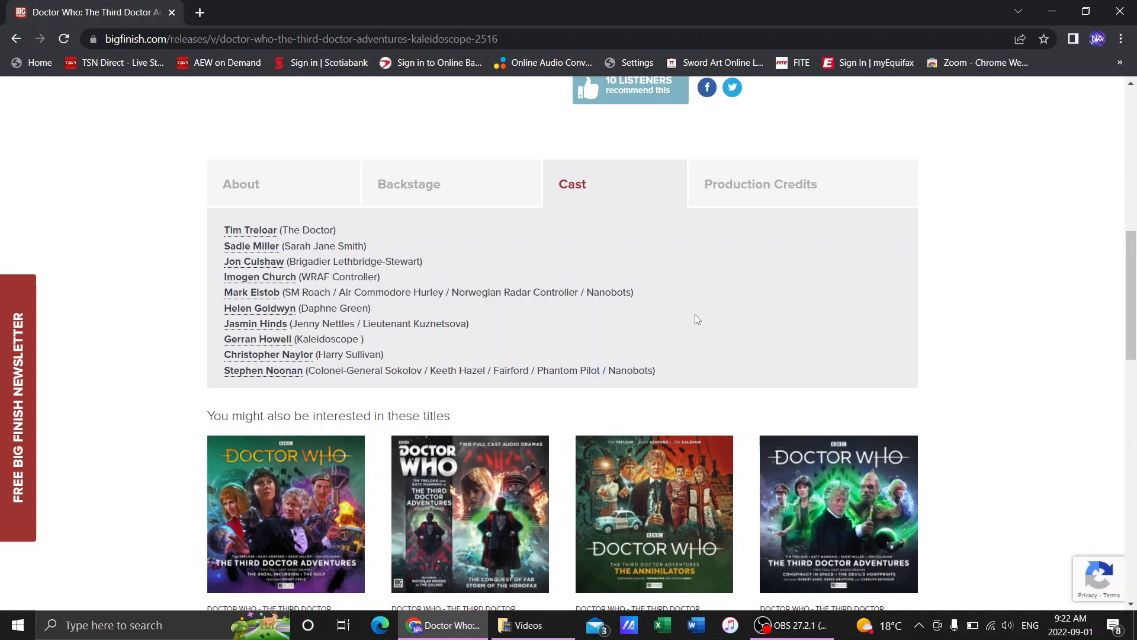
mouse_move(262, 376)
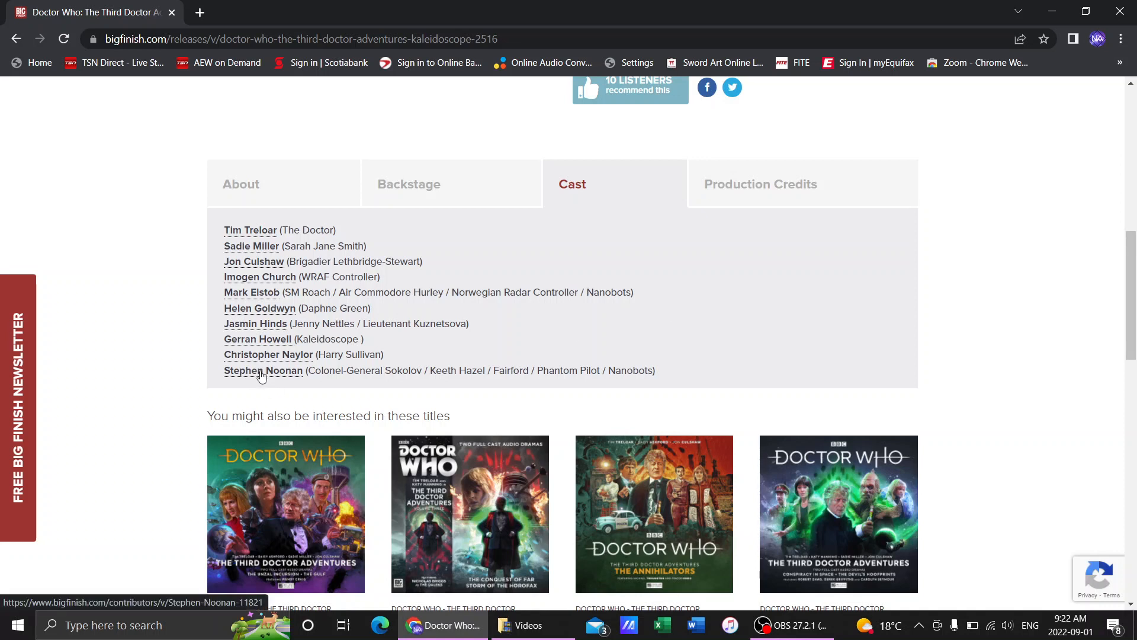
mouse_move(864, 345)
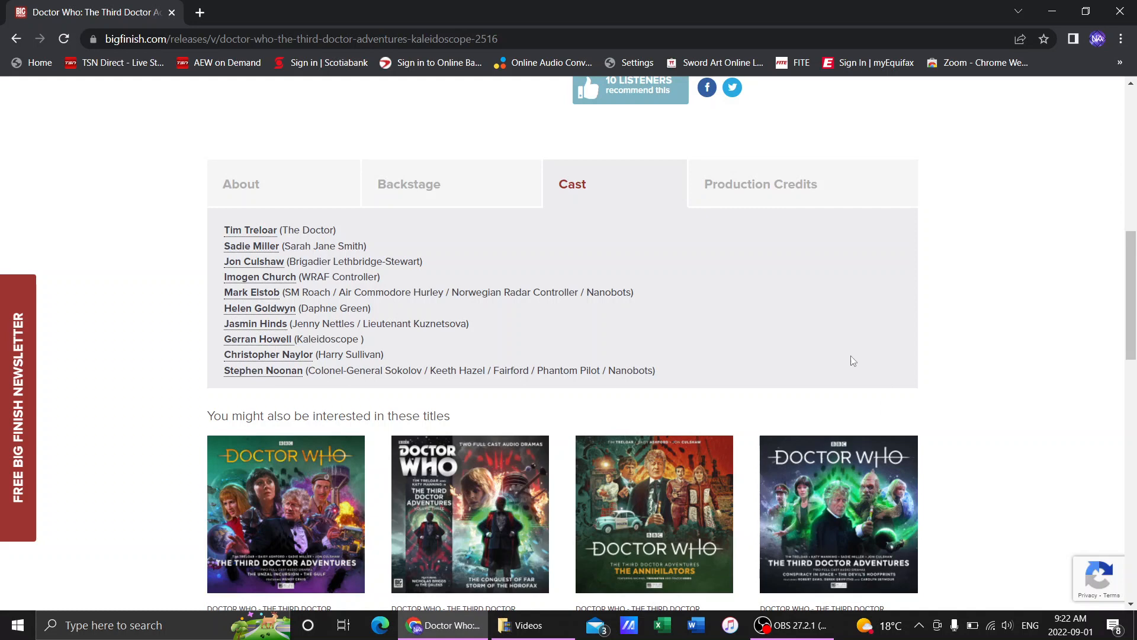
Scroll up to the Kaleidoscope title and CAN pre-order CD and download prices
scroll(up, 3)
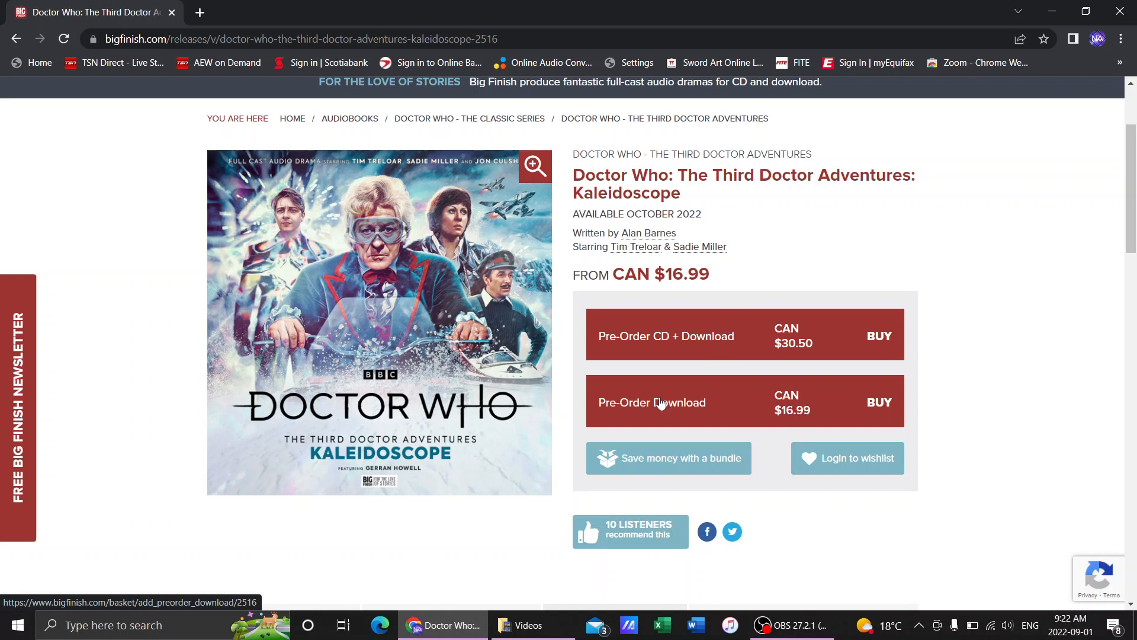
mouse_move(702, 345)
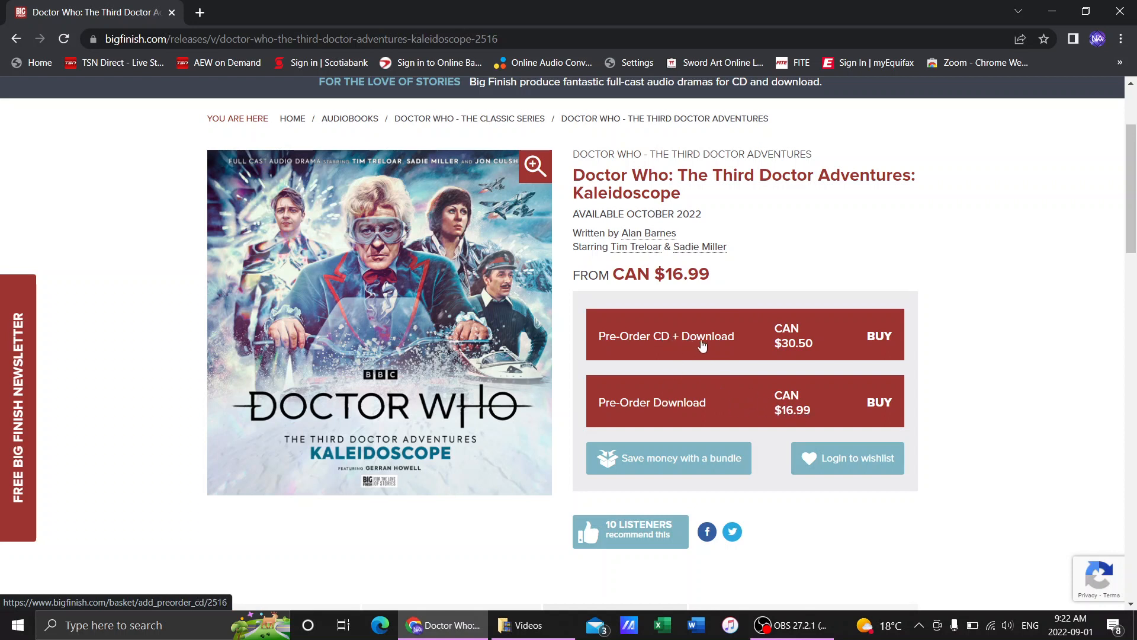
mouse_move(785, 450)
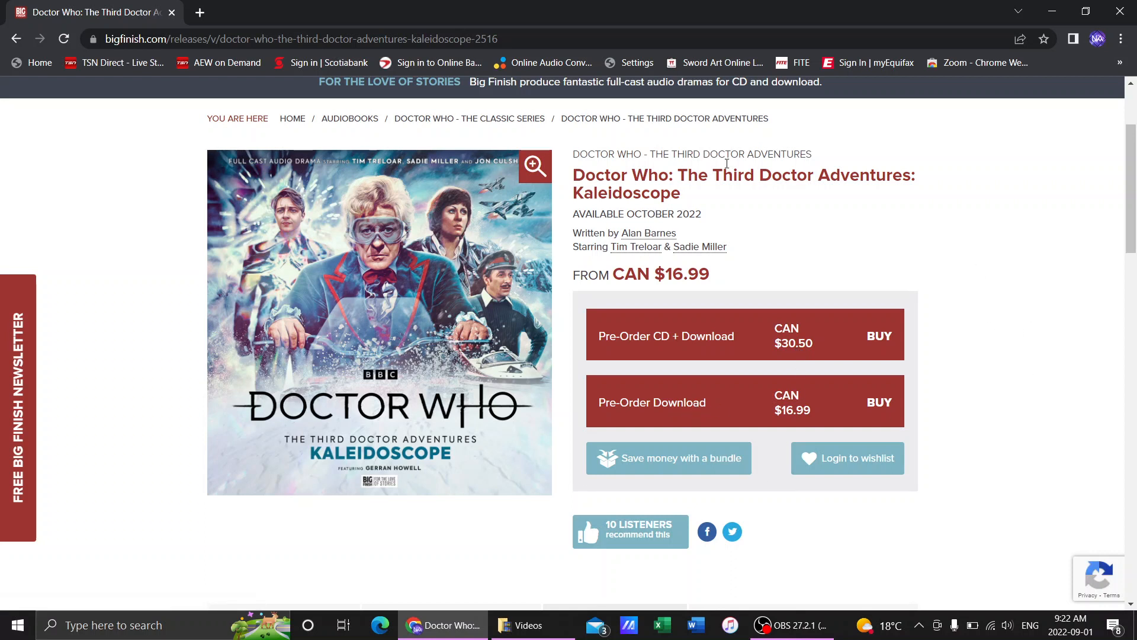
mouse_move(978, 241)
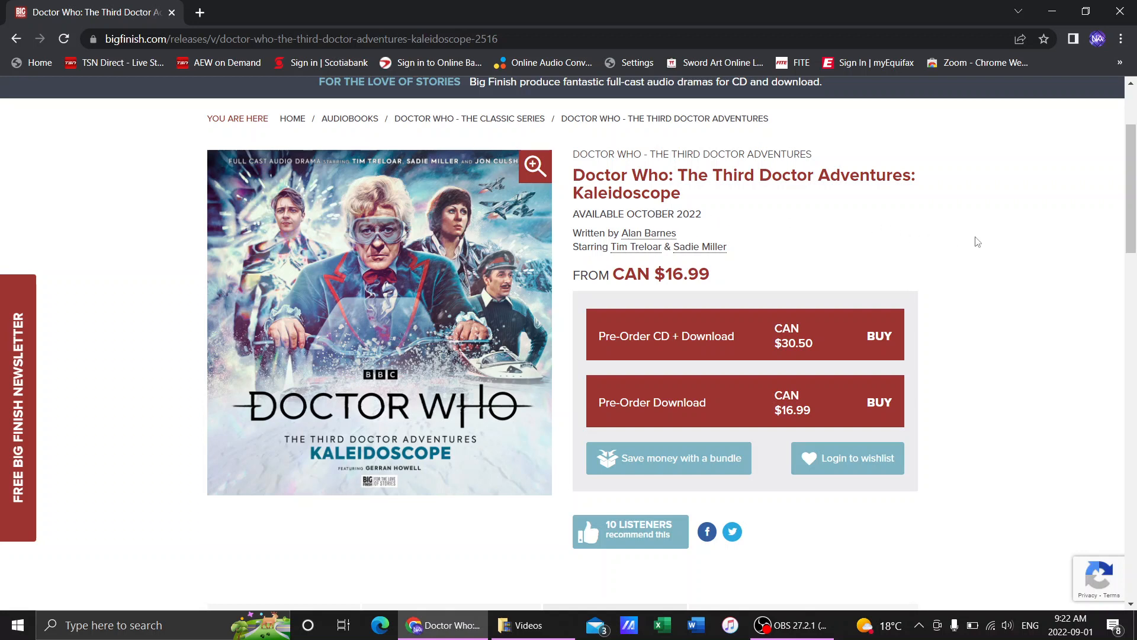